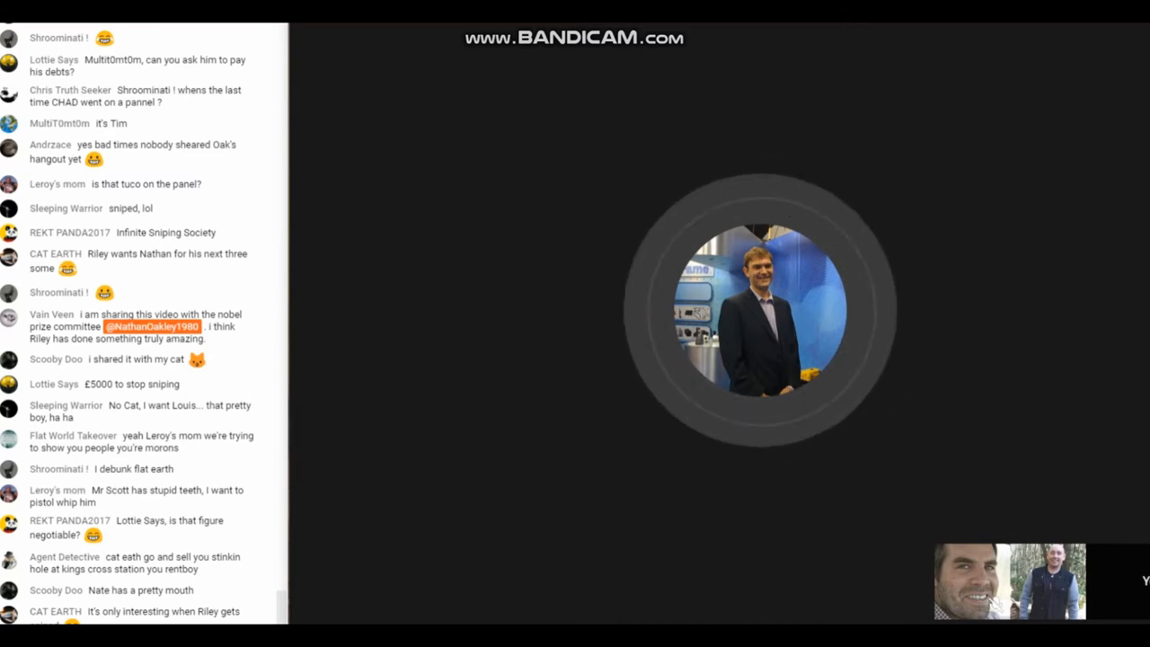
{"action": "scroll", "scroll_direction": "down", "scroll_amount": 3}
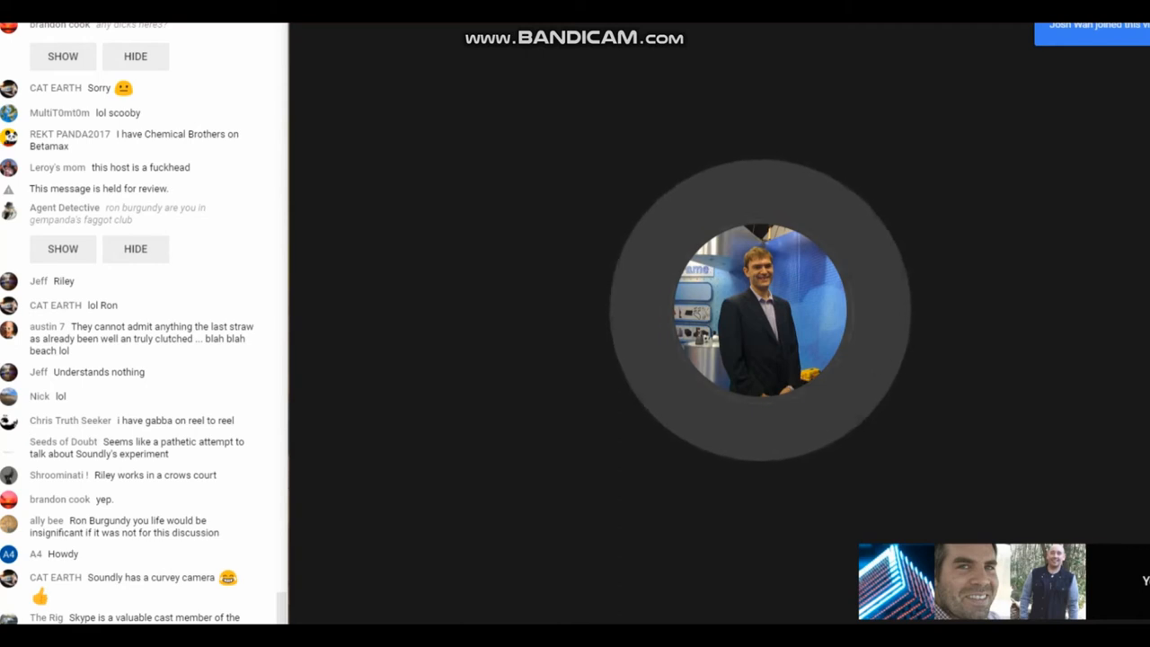
{"action": "scroll", "scroll_direction": "down", "scroll_amount": 3}
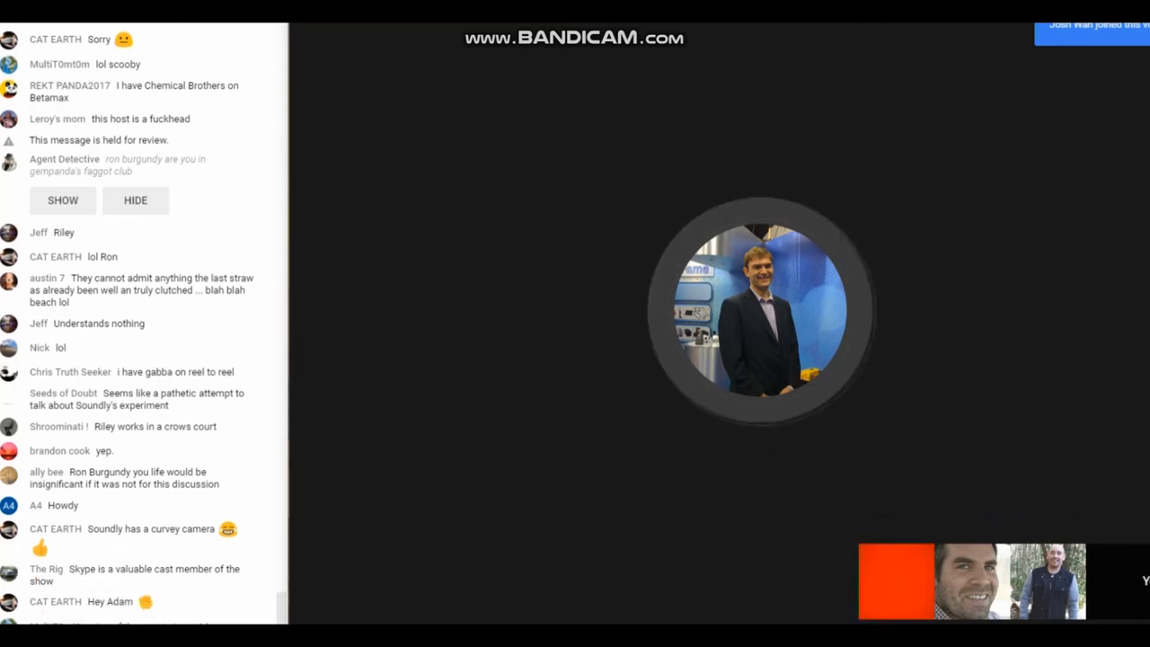
{"action": "scroll", "scroll_direction": "down", "scroll_amount": 3}
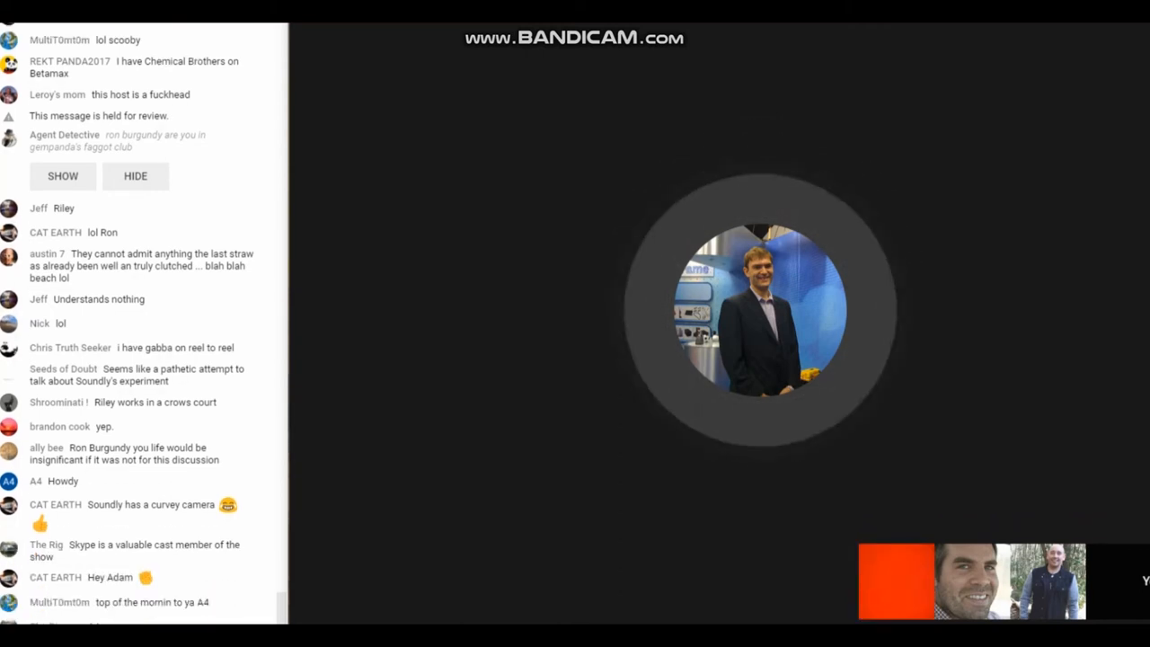
{"action": "scroll", "scroll_direction": "down", "scroll_amount": 3}
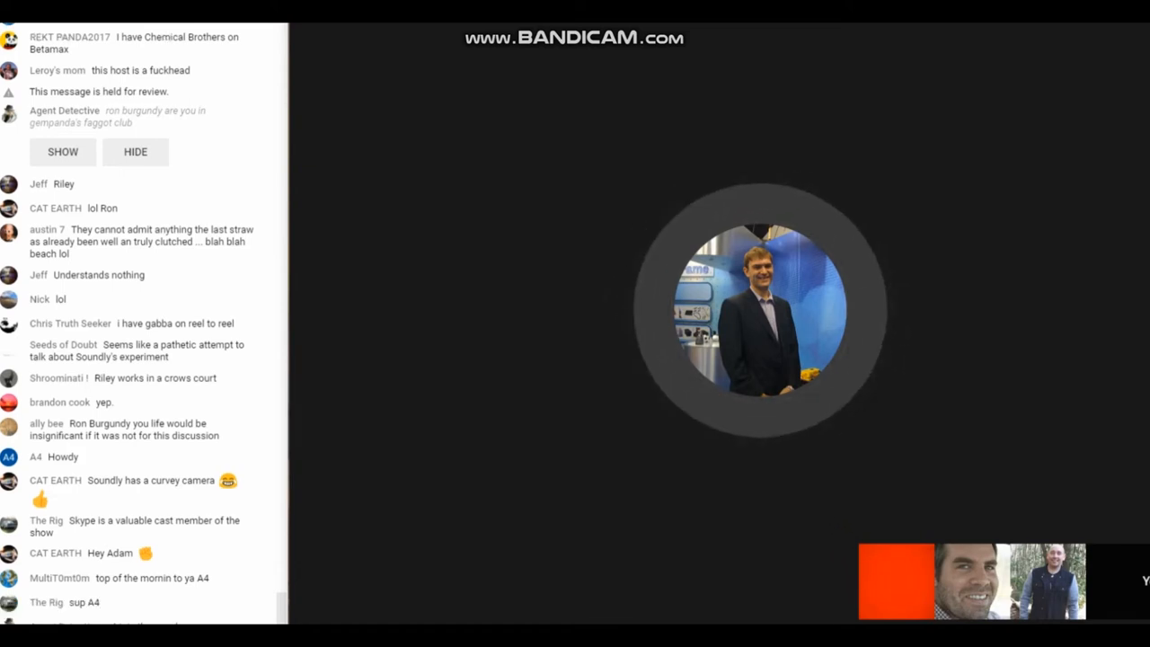
{"action": "scroll", "scroll_direction": "down", "scroll_amount": 3}
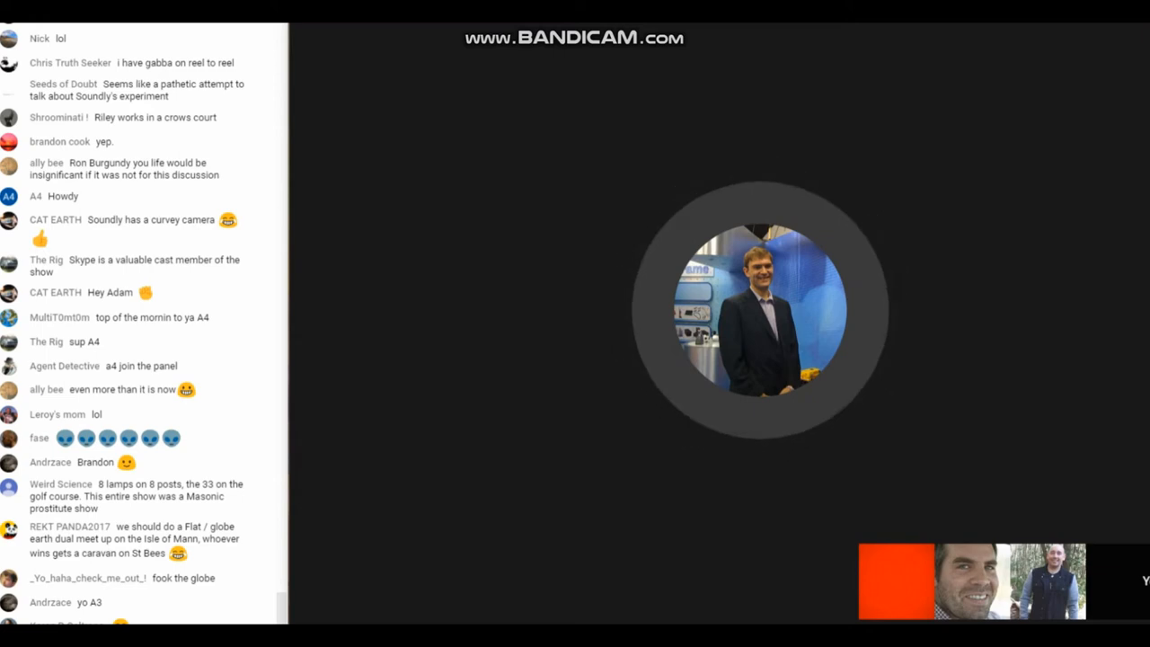
{"action": "scroll", "scroll_direction": "down", "scroll_amount": 3}
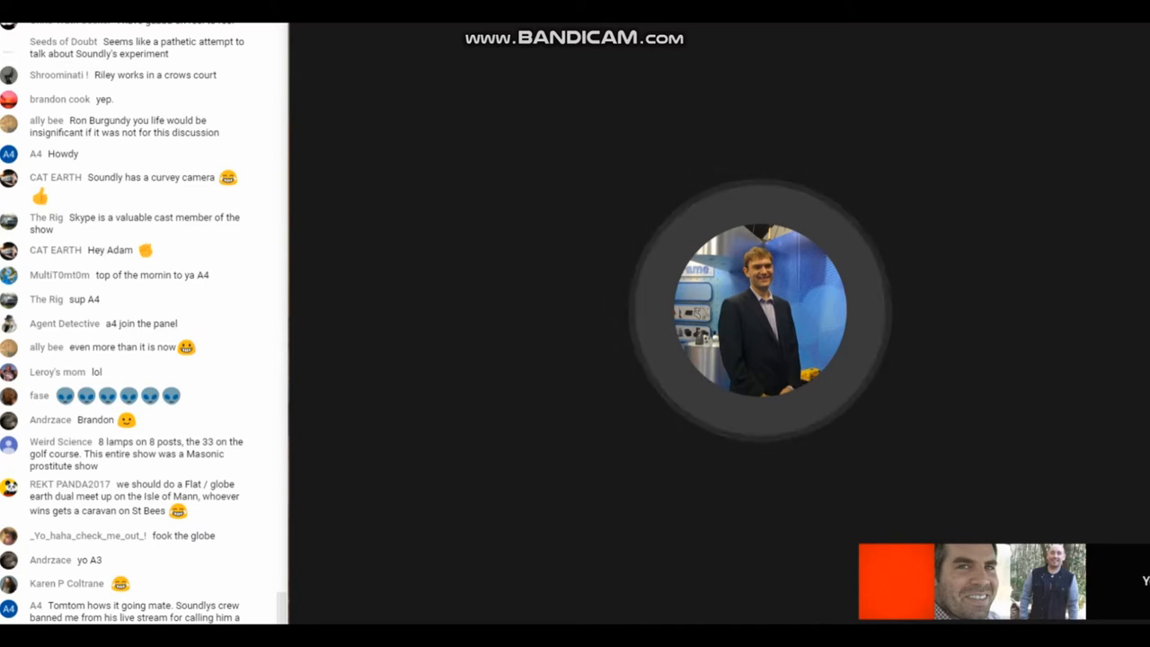
{"action": "scroll", "scroll_direction": "down", "scroll_amount": 3}
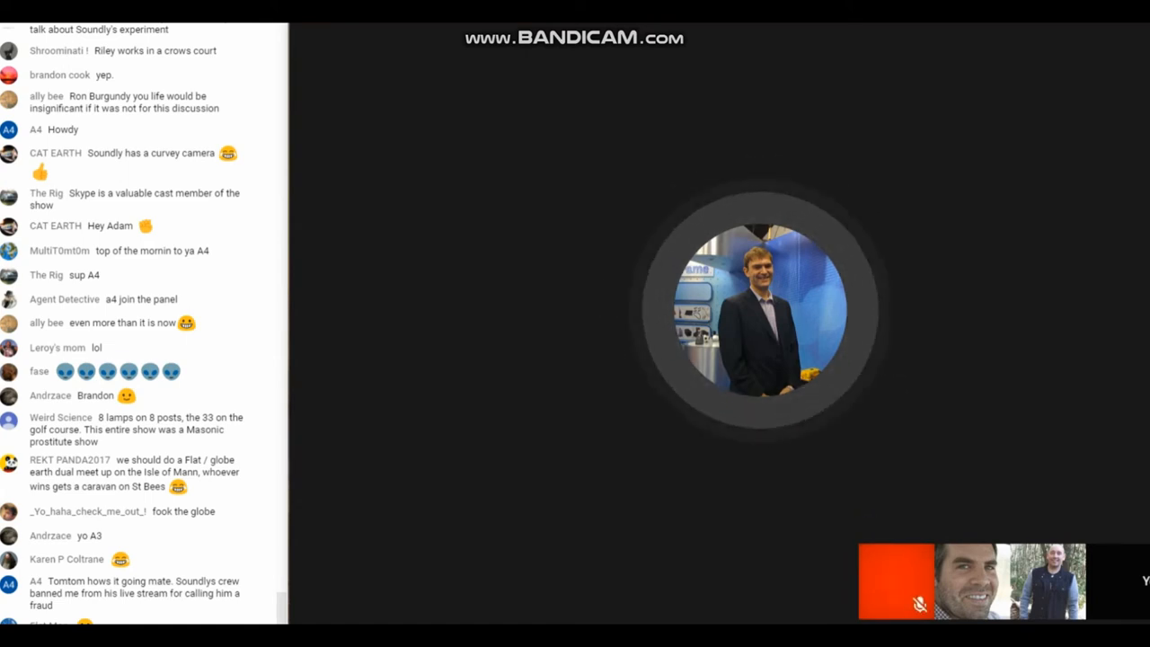
{"action": "scroll", "scroll_direction": "down", "scroll_amount": 3}
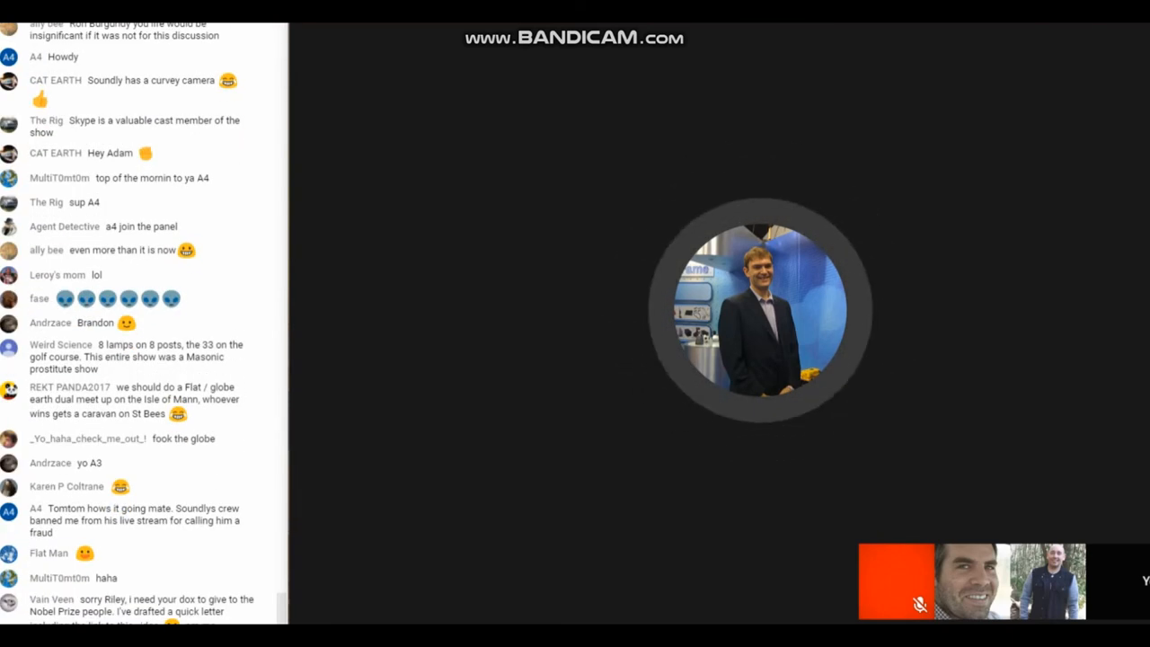
{"action": "scroll", "scroll_direction": "down", "scroll_amount": 3}
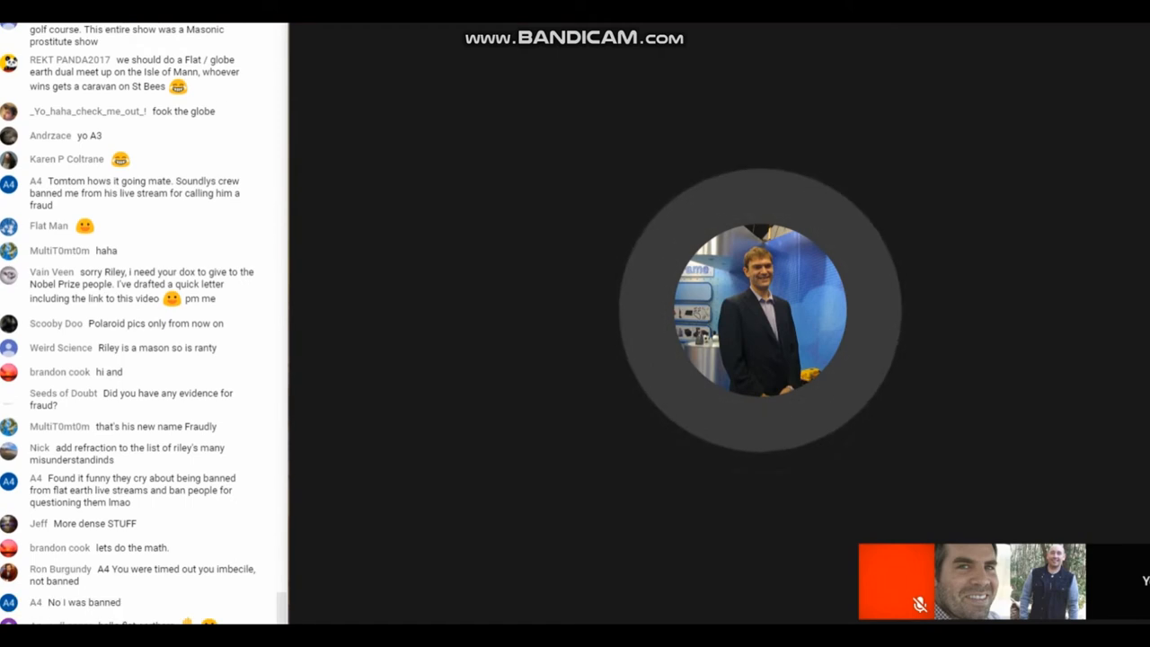
{"action": "scroll", "scroll_direction": "down", "scroll_amount": 3}
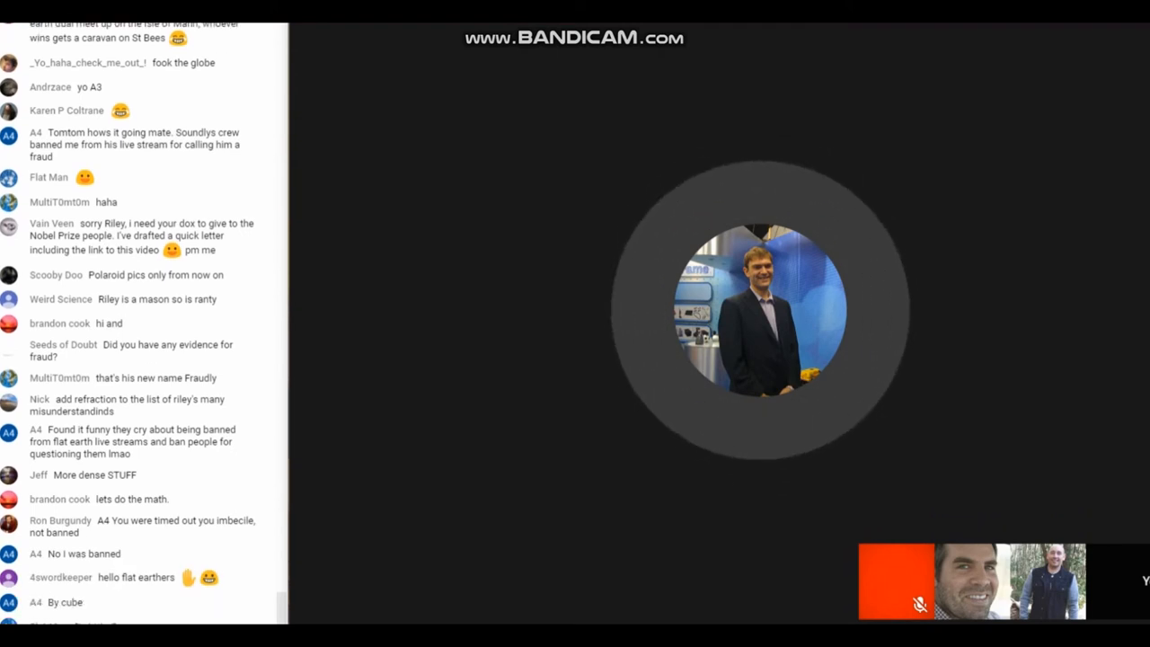
{"action": "scroll", "scroll_direction": "down", "scroll_amount": 3}
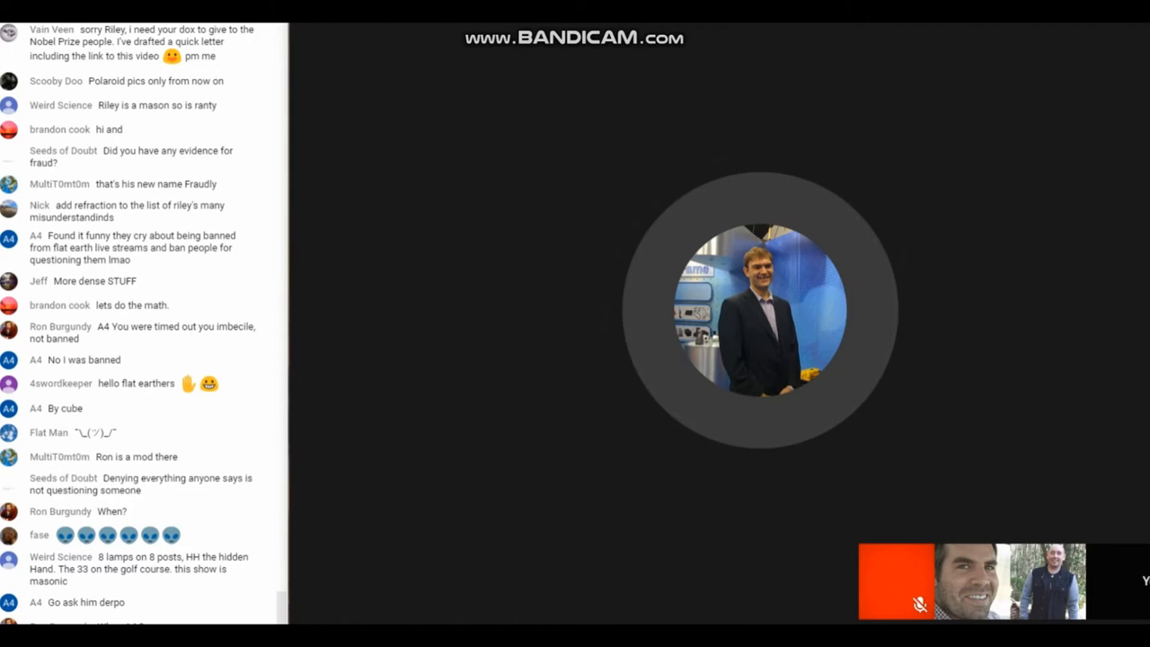
{"action": "scroll", "scroll_direction": "down", "scroll_amount": 3}
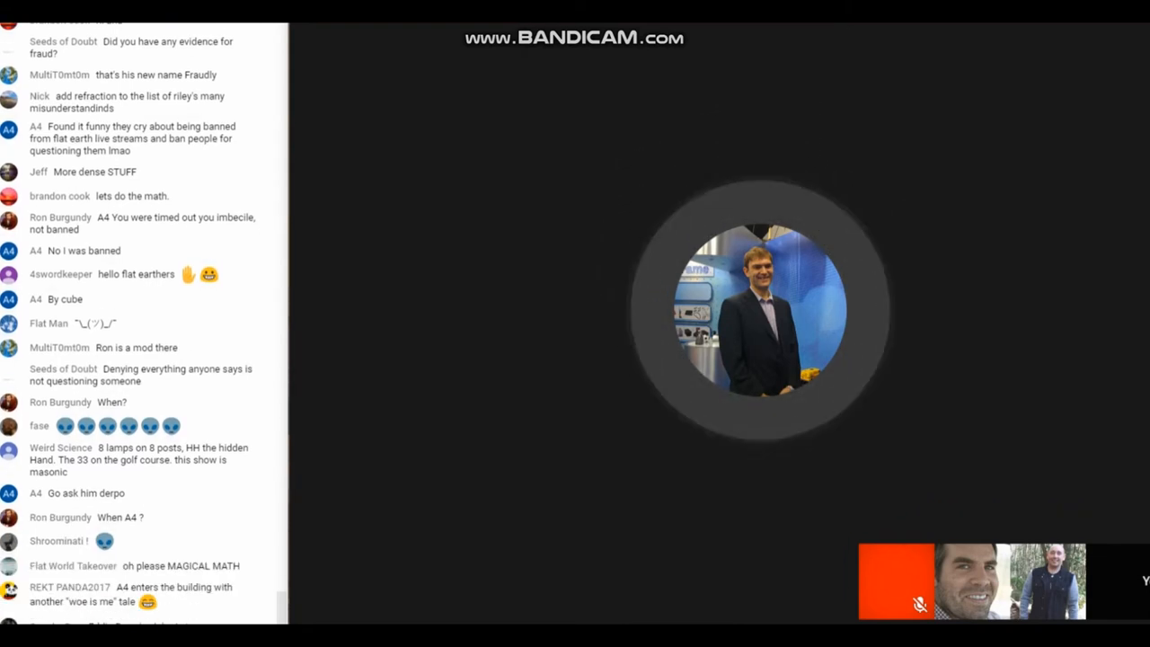
{"action": "scroll", "scroll_direction": "down", "scroll_amount": 3}
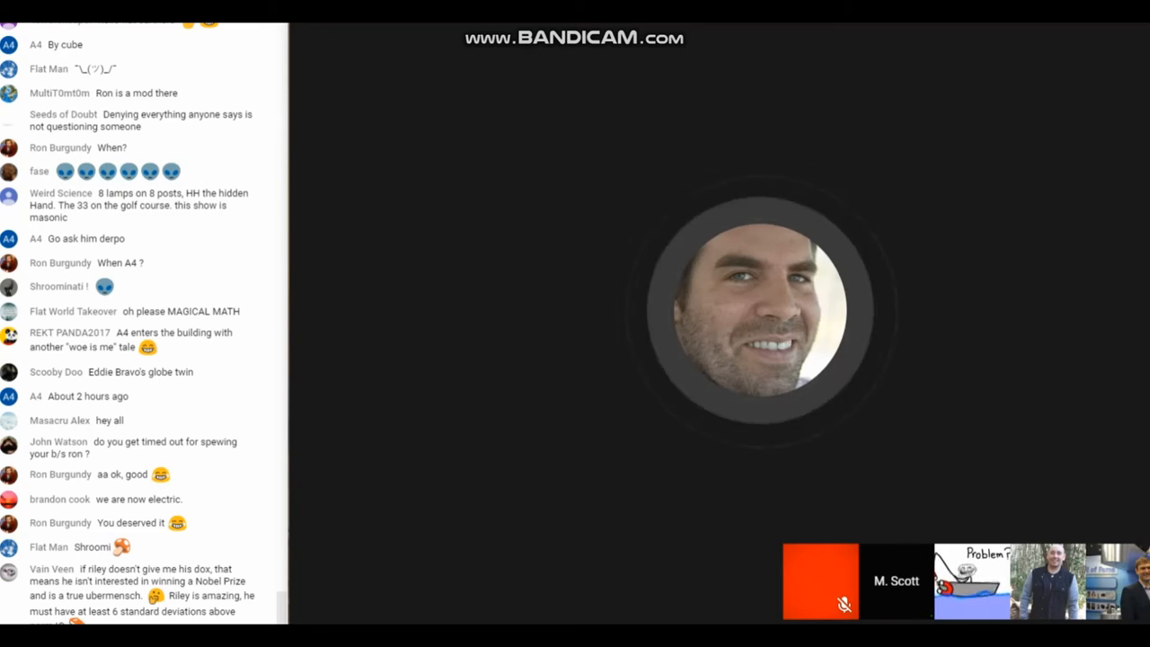
{"action": "scroll", "scroll_direction": "down", "scroll_amount": 3}
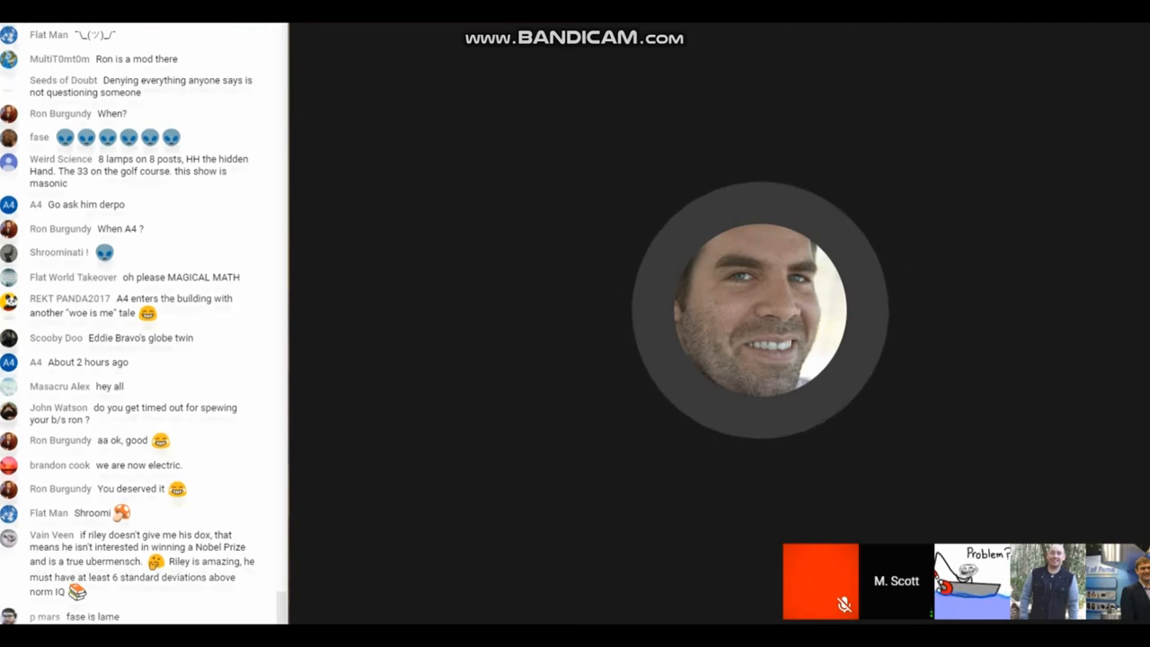
{"action": "scroll", "scroll_direction": "down", "scroll_amount": 3}
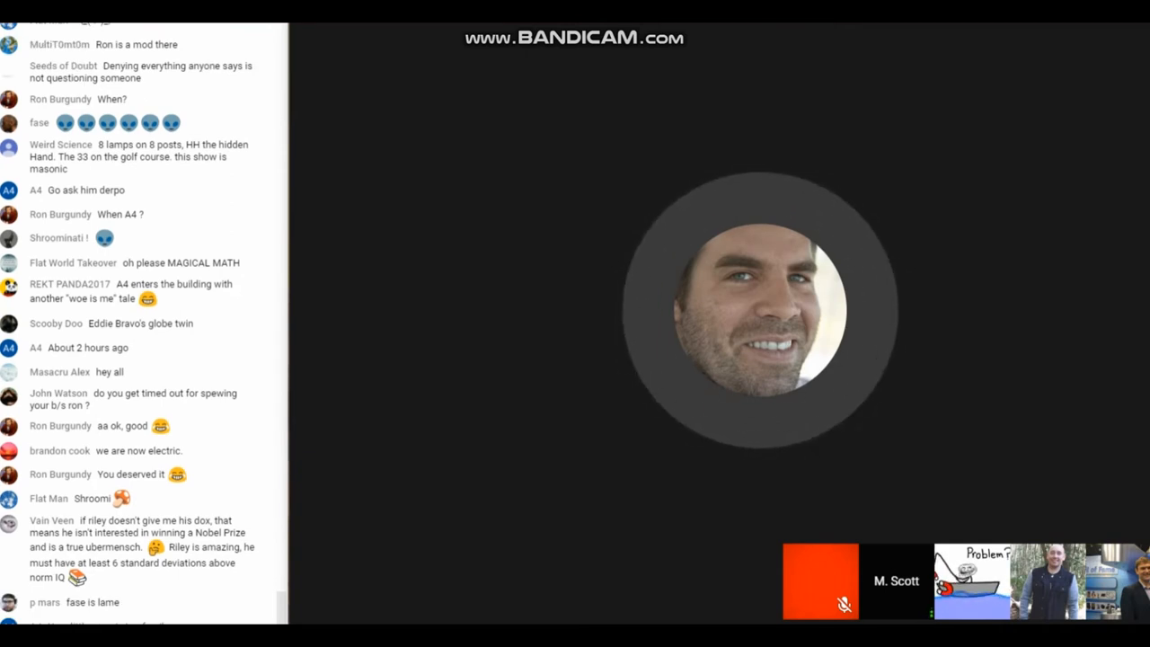